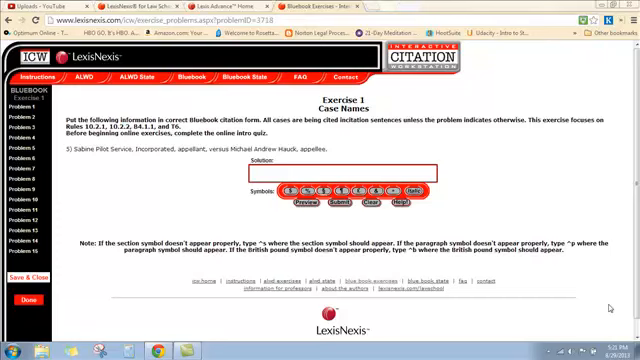
# Enter the plaintiff's name 'Sabine Pilot Service, Incorporated' in the Citation answer field
pyautogui.click(290, 176)
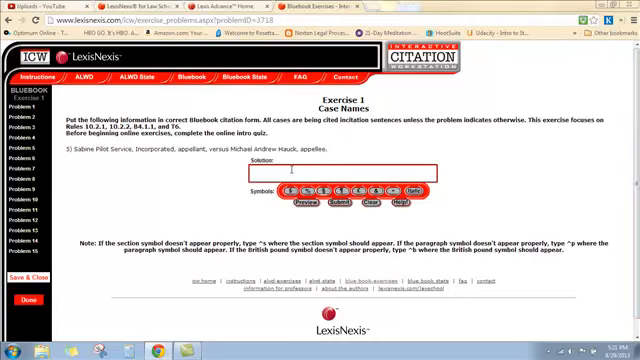
pyautogui.write('Sabine Pilot Service')
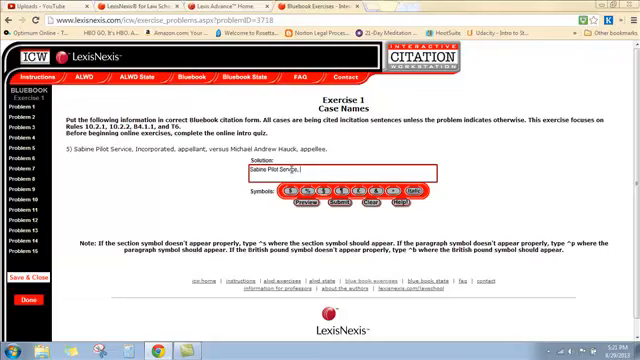
pyautogui.write(', Incorporated')
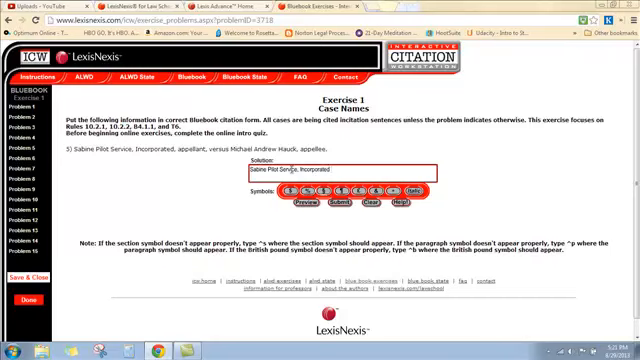
# Continue the case name with ' v. Hauck', abbreviating to 'Serv.' and 'Inc.'
pyautogui.write('v')
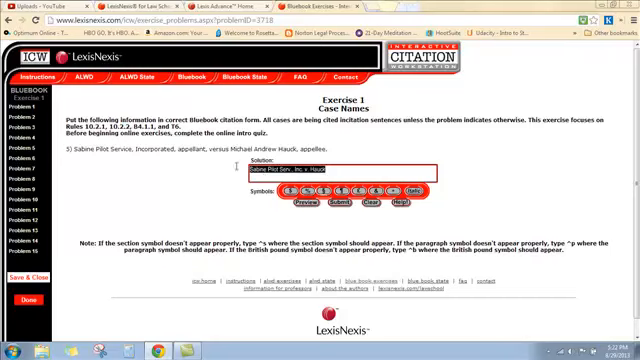
# Italicize the case name and submit it, reaching the Congratulations, Citation Wizard result
pyautogui.click(416, 188)
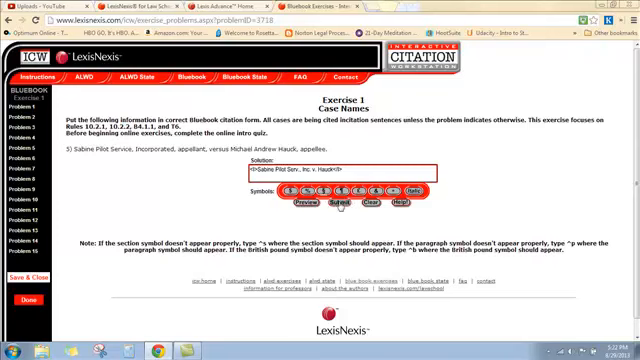
pyautogui.click(320, 204)
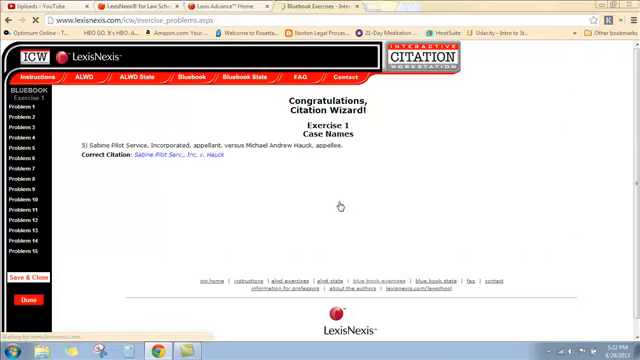